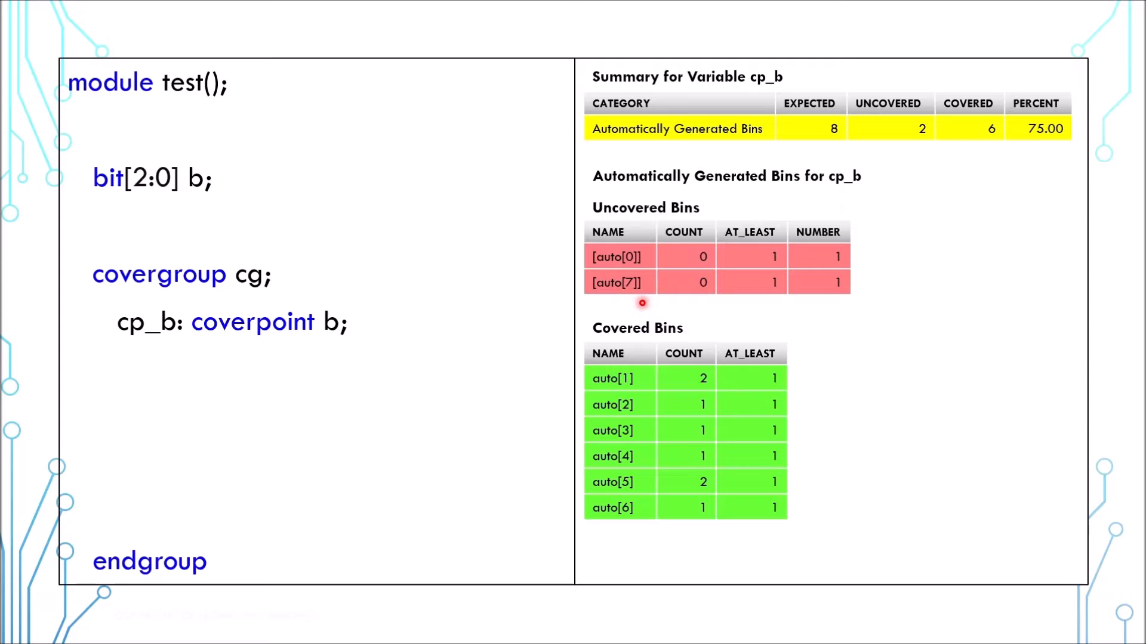
pyautogui.moveTo(635, 190)
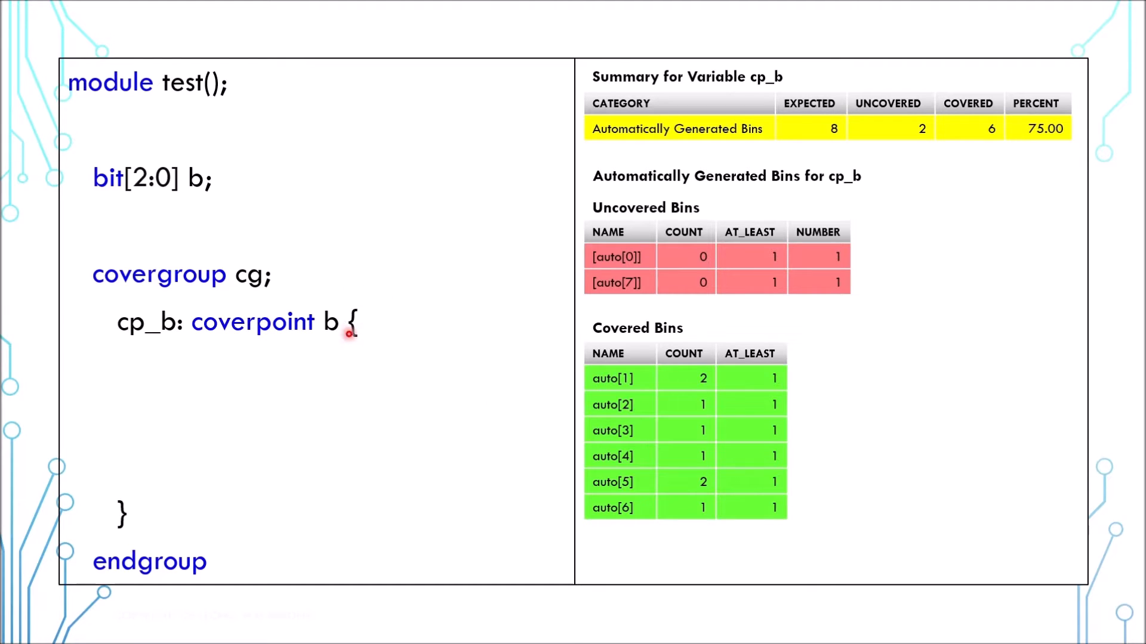
pyautogui.moveTo(231, 422)
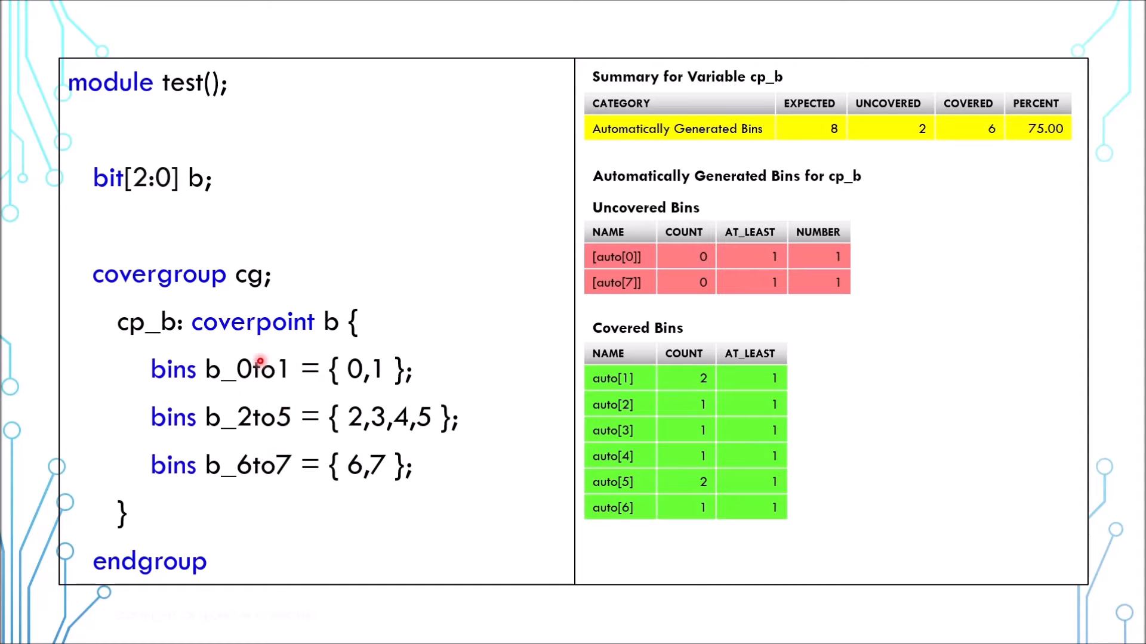
pyautogui.moveTo(372, 401)
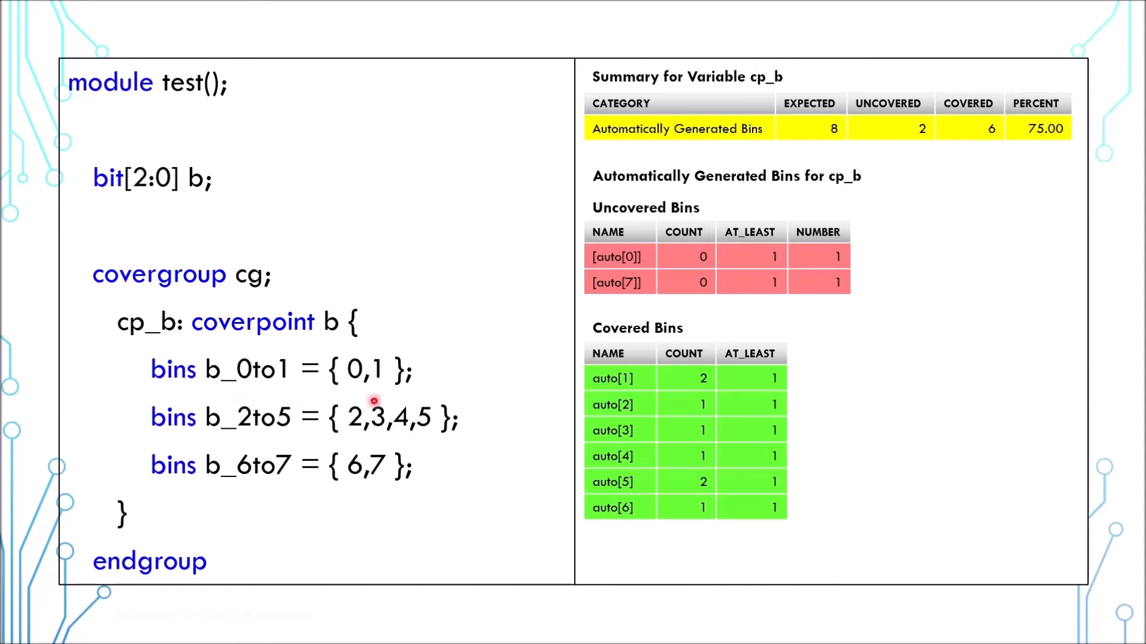
pyautogui.moveTo(300, 489)
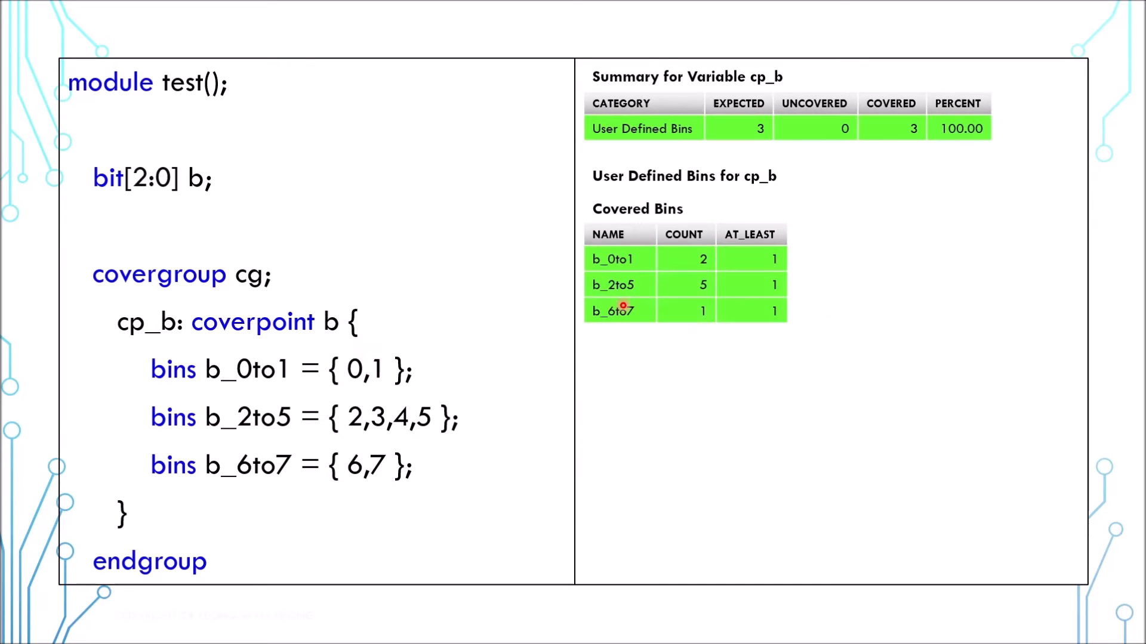
pyautogui.moveTo(614, 298)
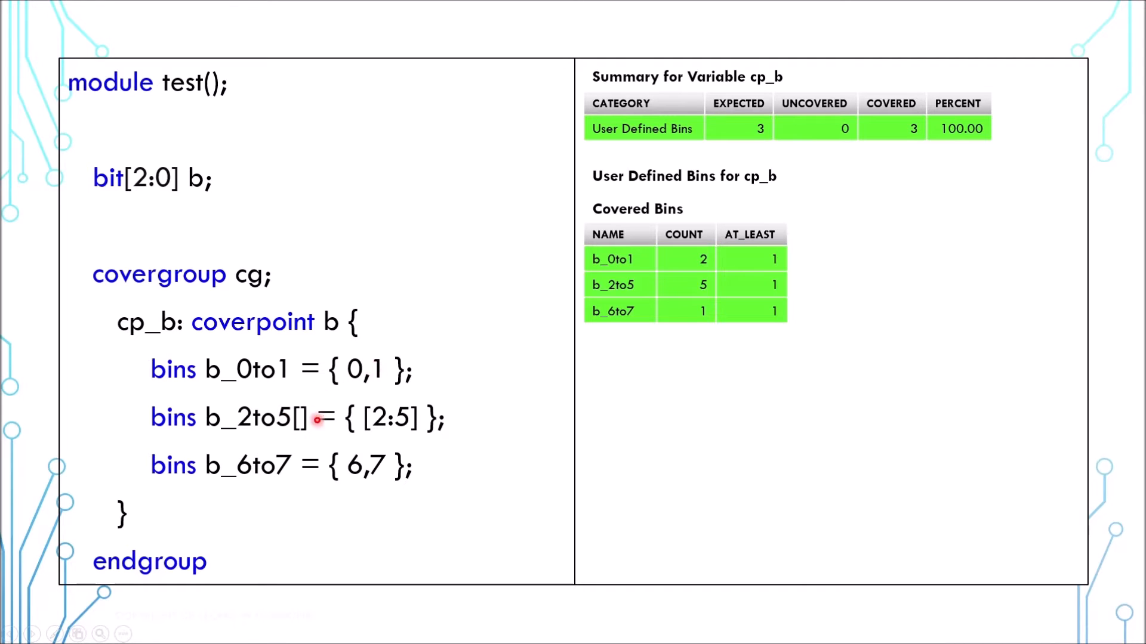
pyautogui.moveTo(307, 397)
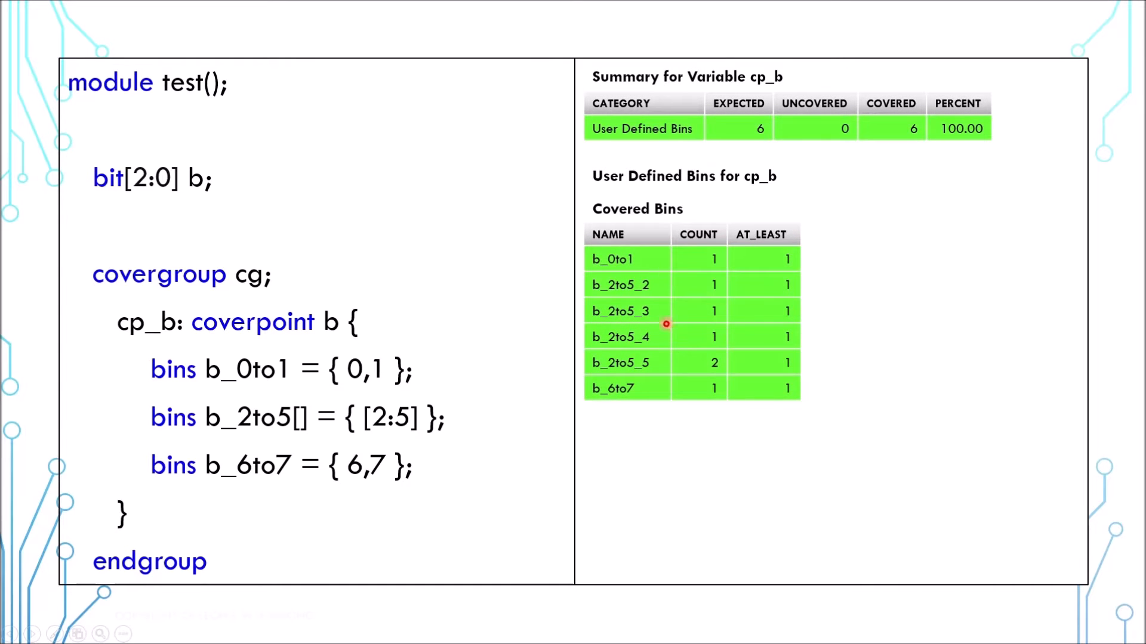
pyautogui.moveTo(664, 278)
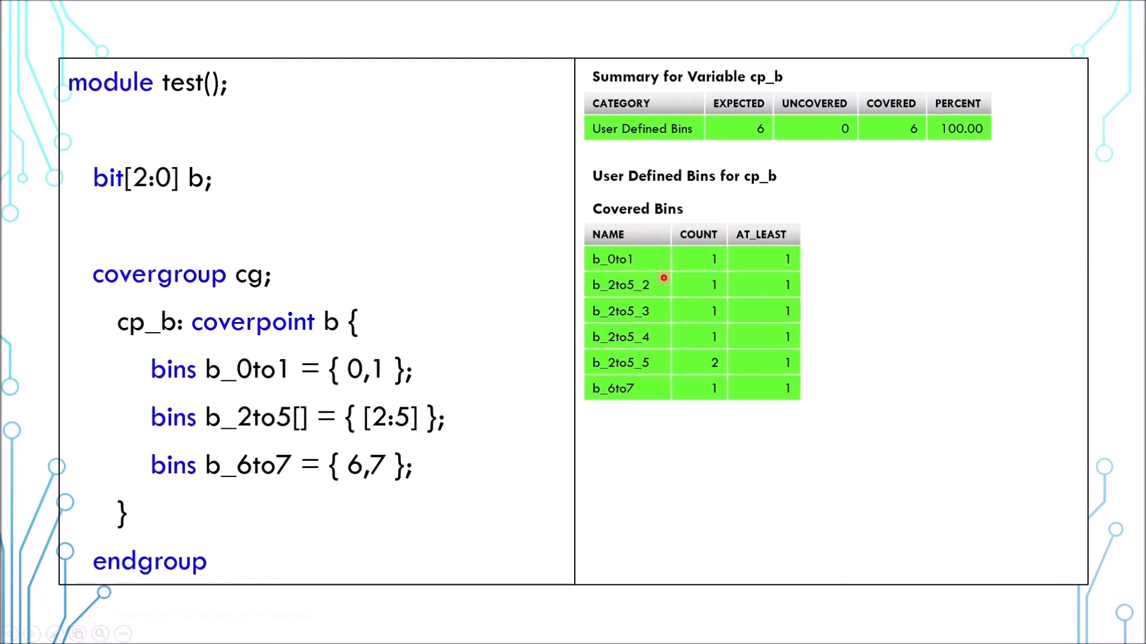
pyautogui.moveTo(627, 320)
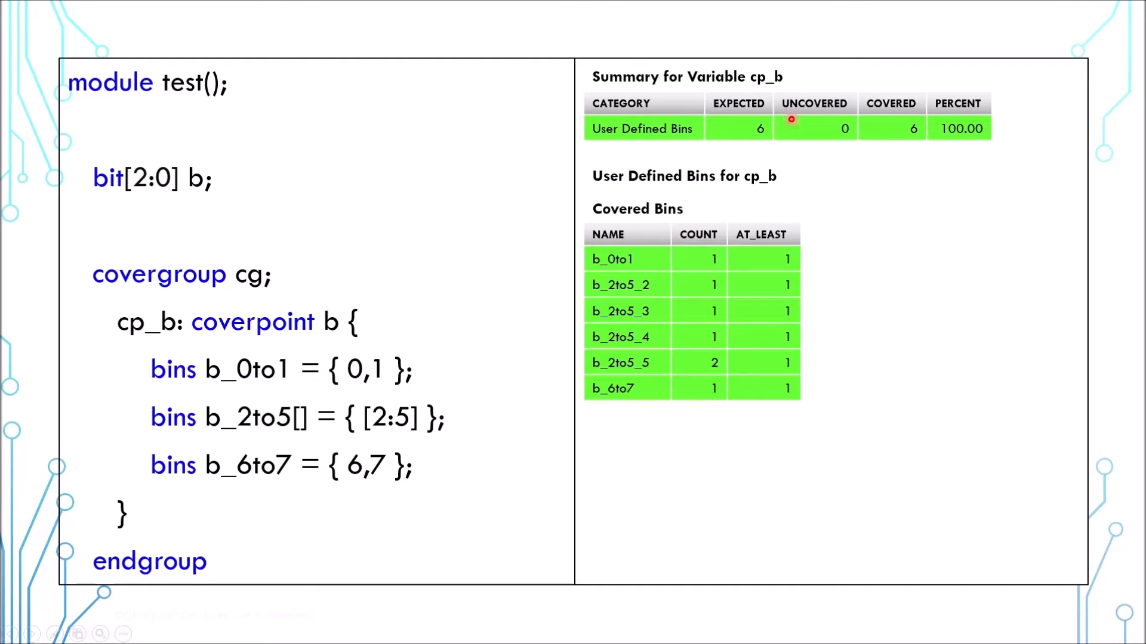
pyautogui.moveTo(791, 120)
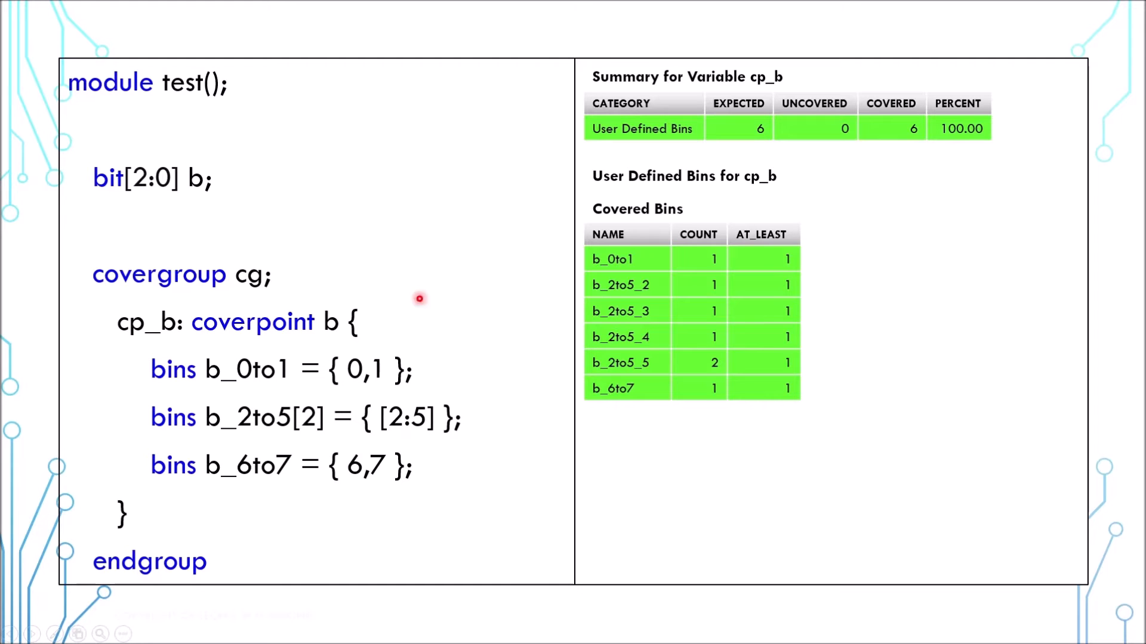
pyautogui.moveTo(298, 413)
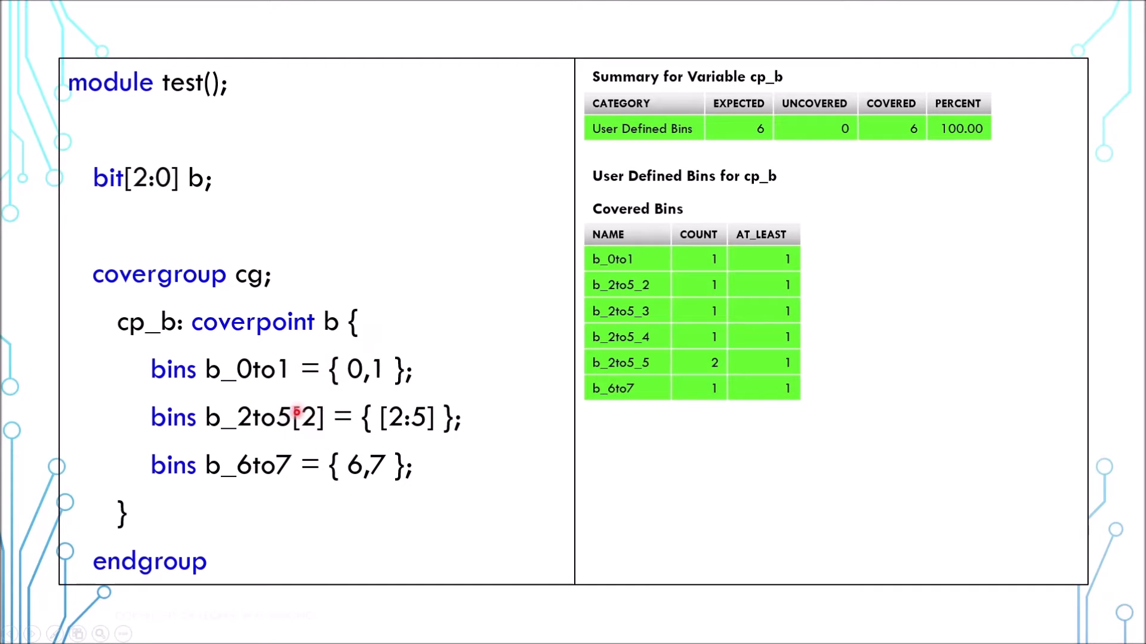
pyautogui.moveTo(302, 403)
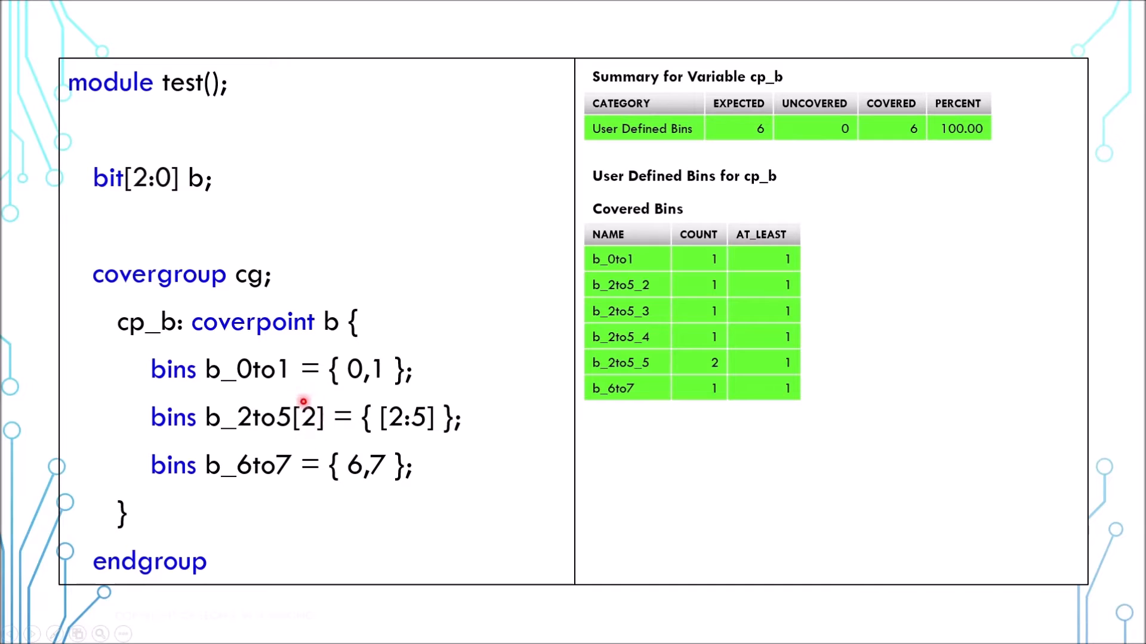
pyautogui.moveTo(316, 437)
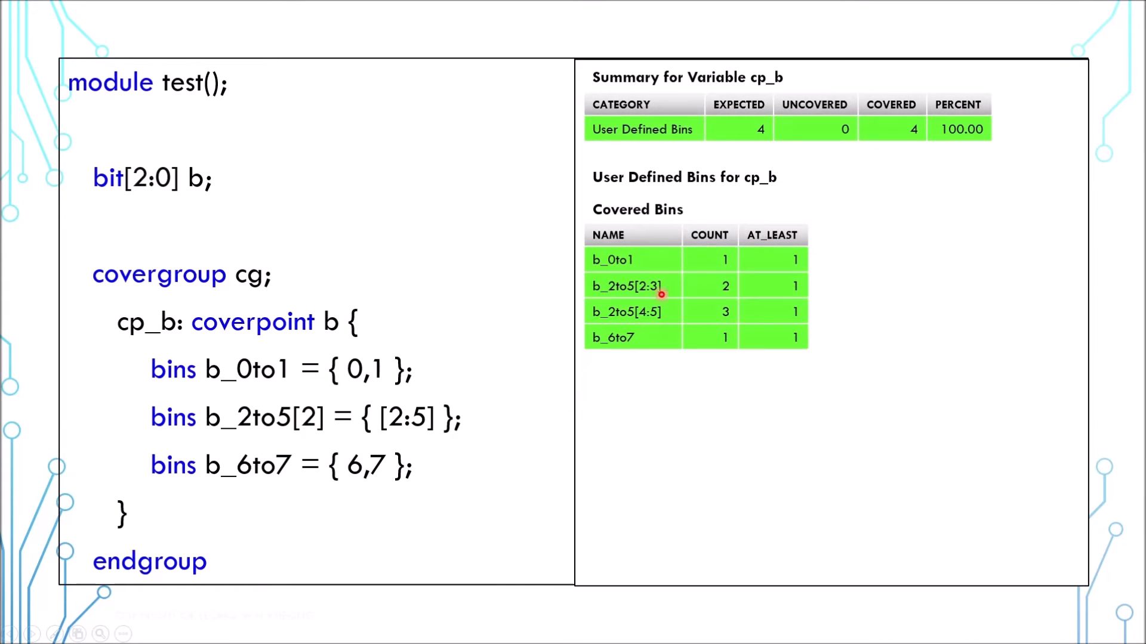
pyautogui.moveTo(635, 324)
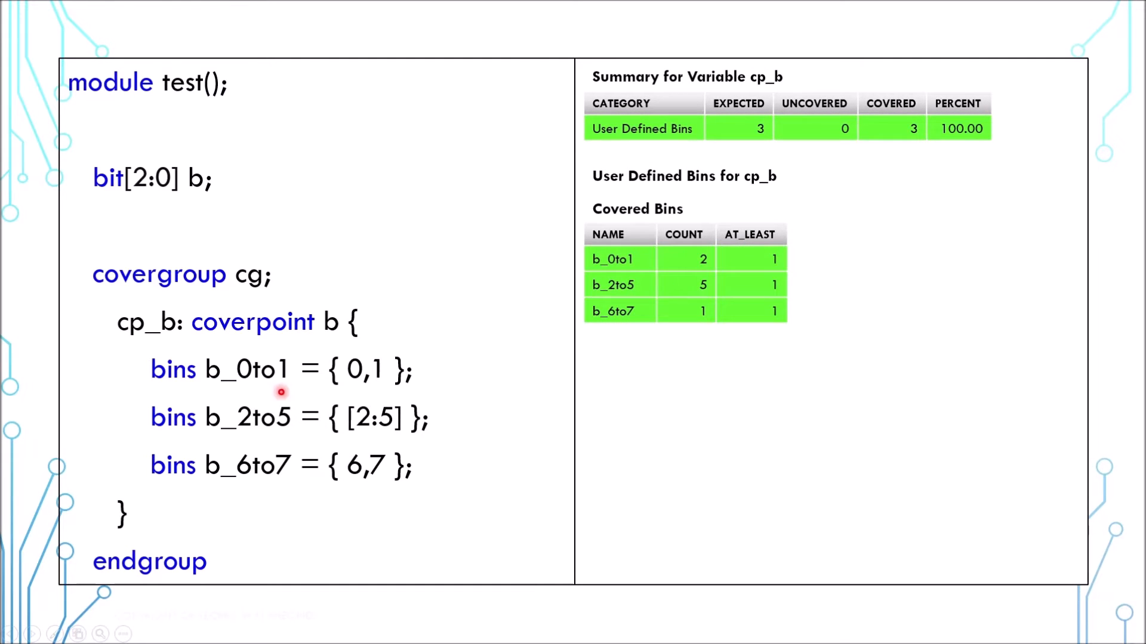
pyautogui.moveTo(283, 444)
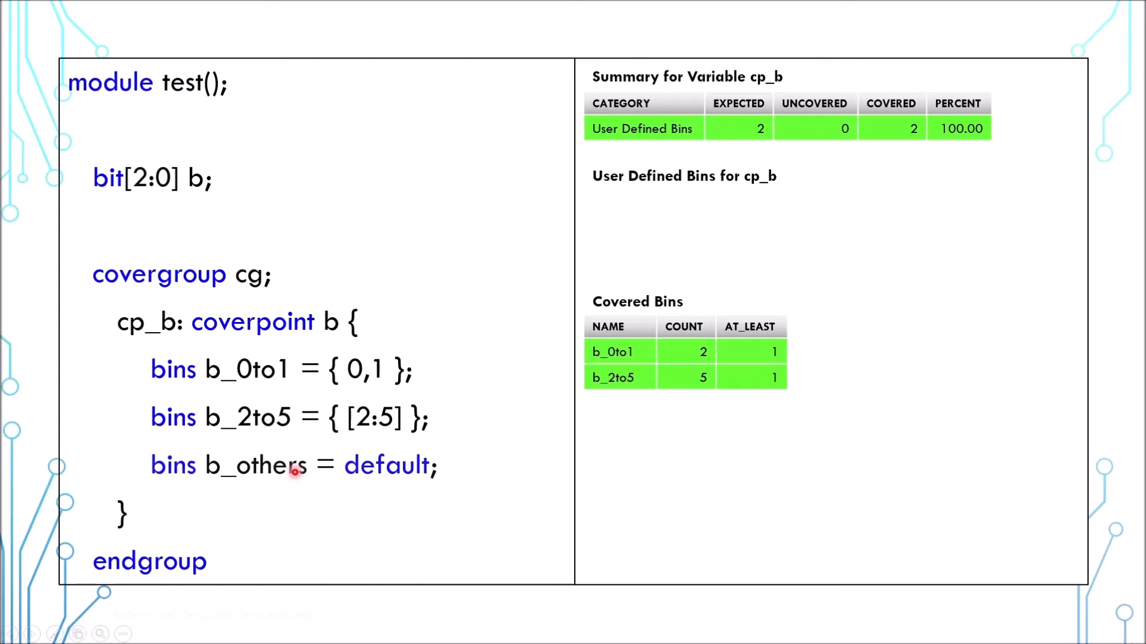
pyautogui.moveTo(415, 487)
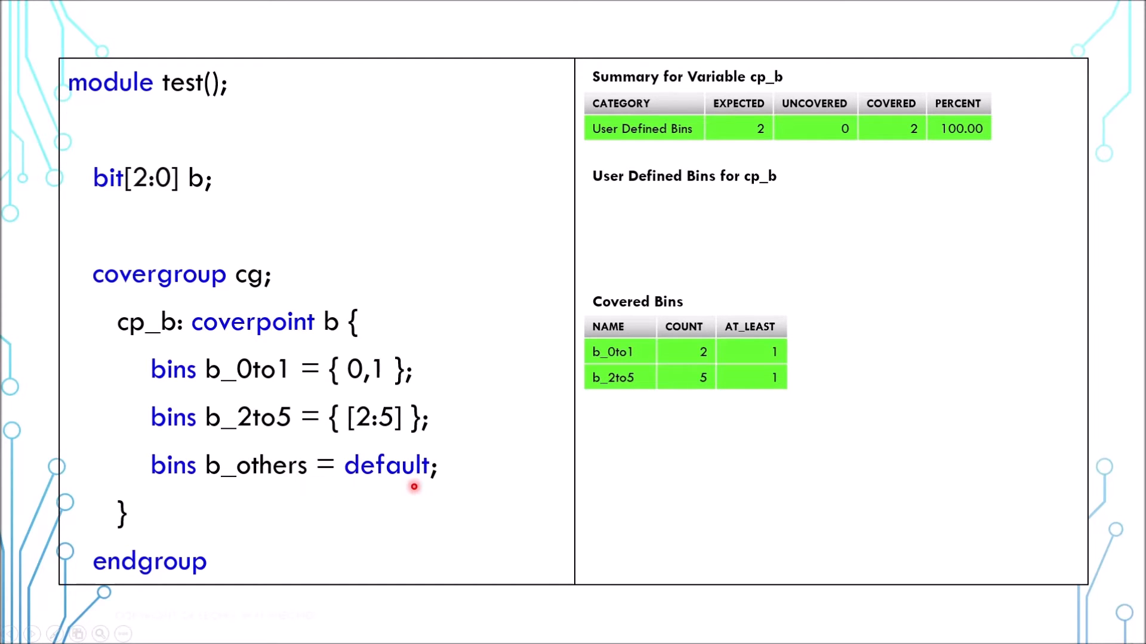
pyautogui.moveTo(366, 487)
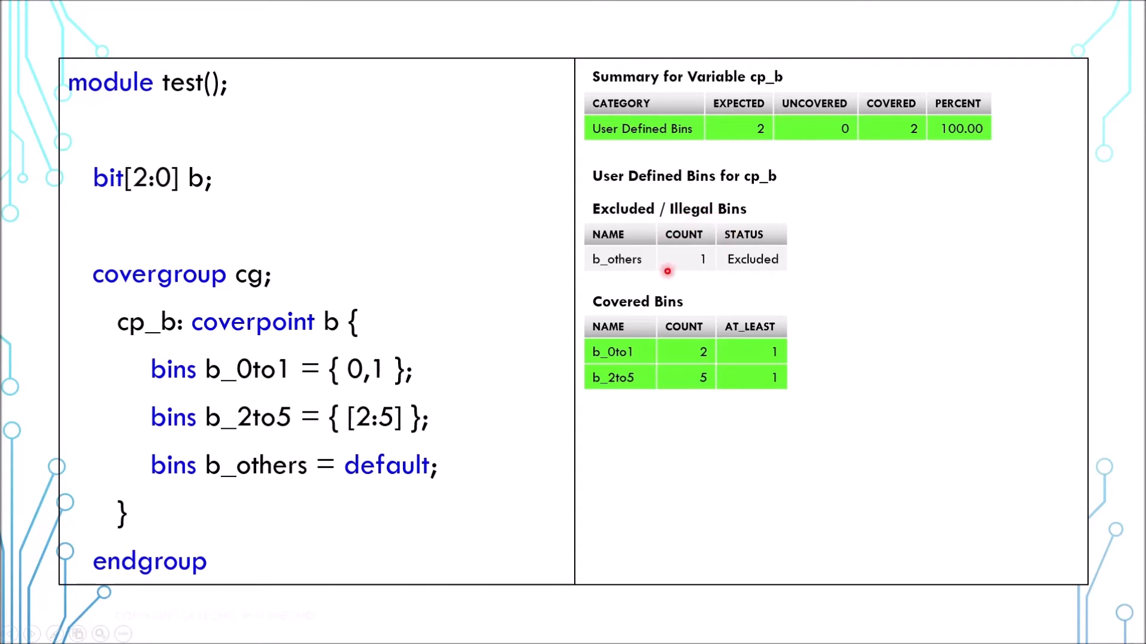
pyautogui.moveTo(716, 235)
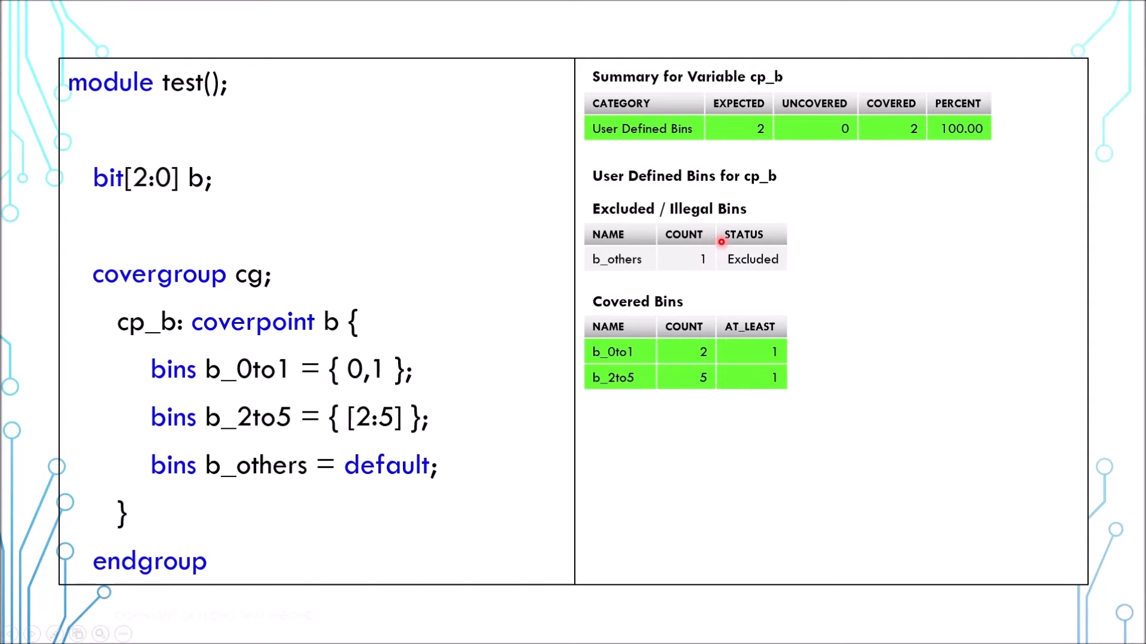
pyautogui.moveTo(971, 113)
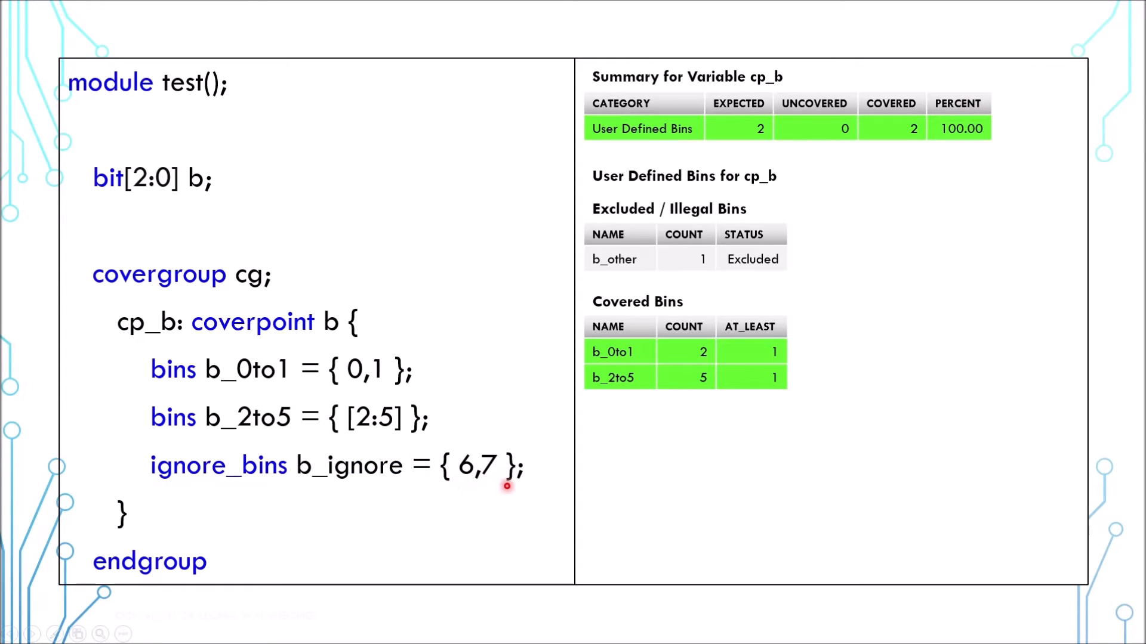
pyautogui.moveTo(247, 488)
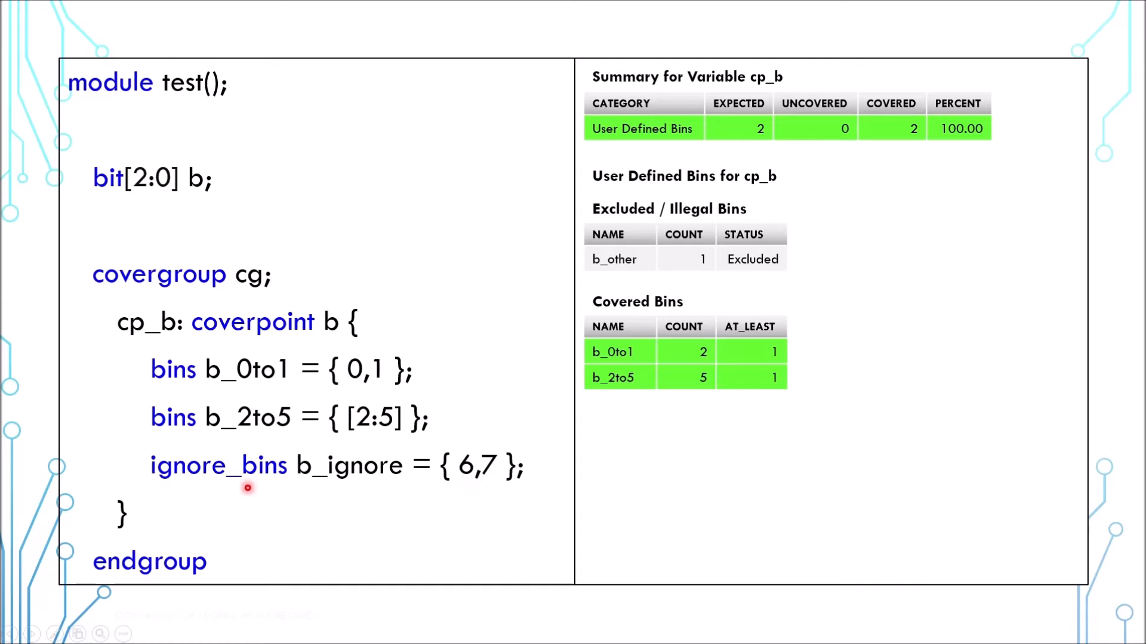
# Reveal ignore_bins b_ignore = {6,7}, the updated excluded table and the no-default callout.
pyautogui.click(256, 487)
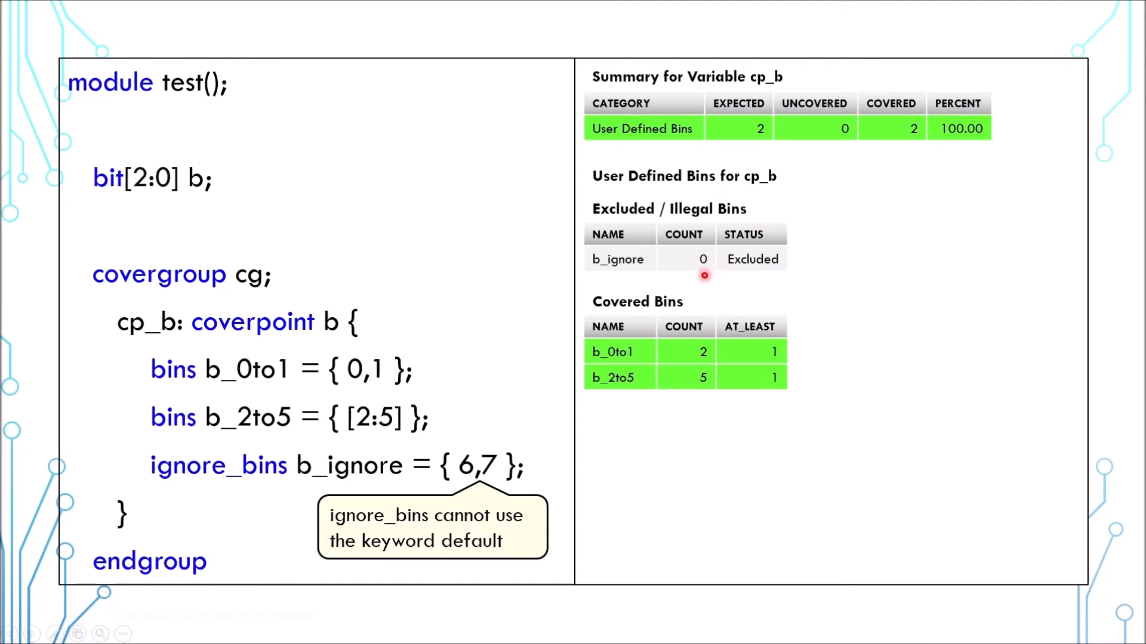
pyautogui.moveTo(720, 269)
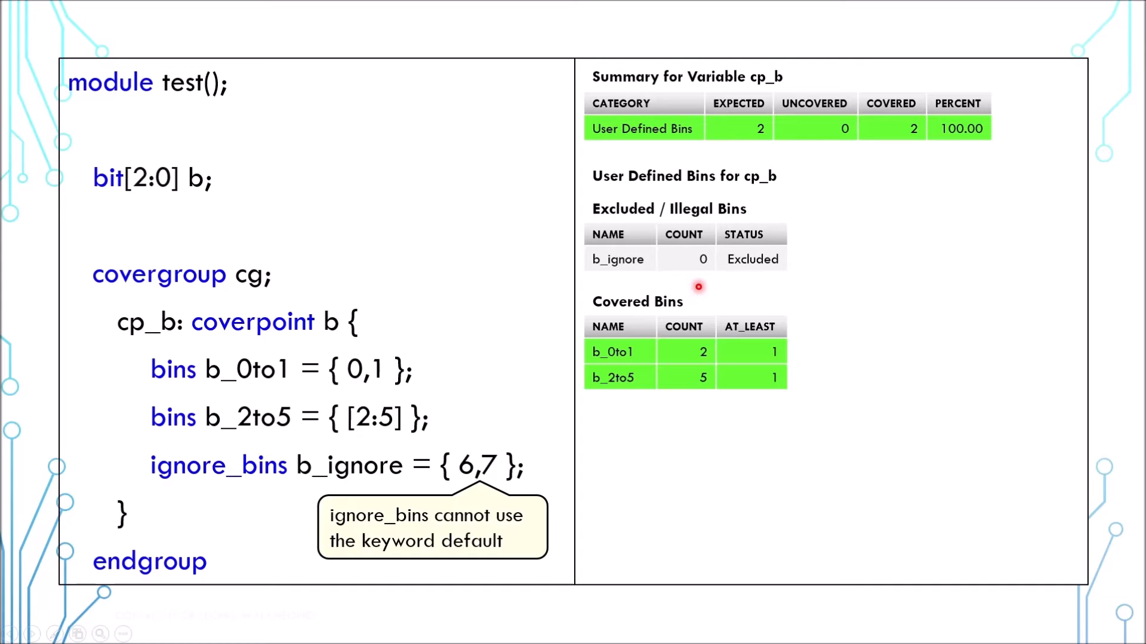
pyautogui.moveTo(697, 287)
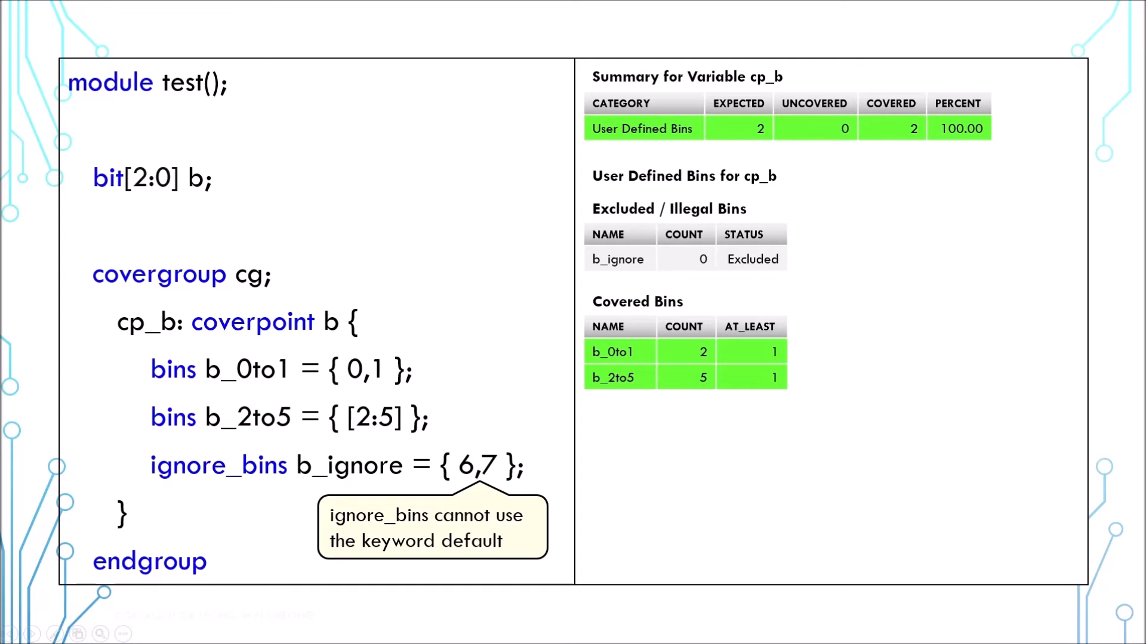